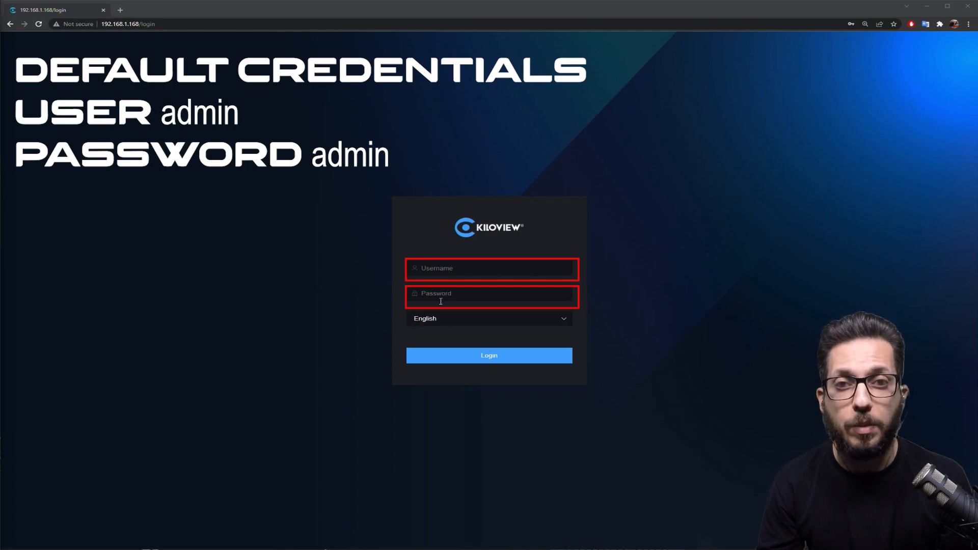
# - Log in, toggle the preview's audio meter and PTZ overlays, then go to the Recording page
pyautogui.click(489, 356)
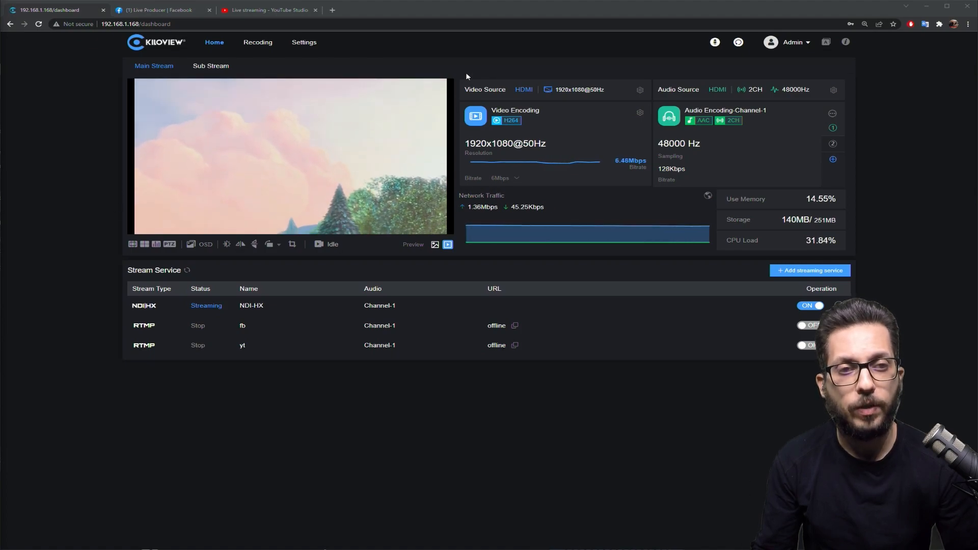
pyautogui.moveTo(819, 60)
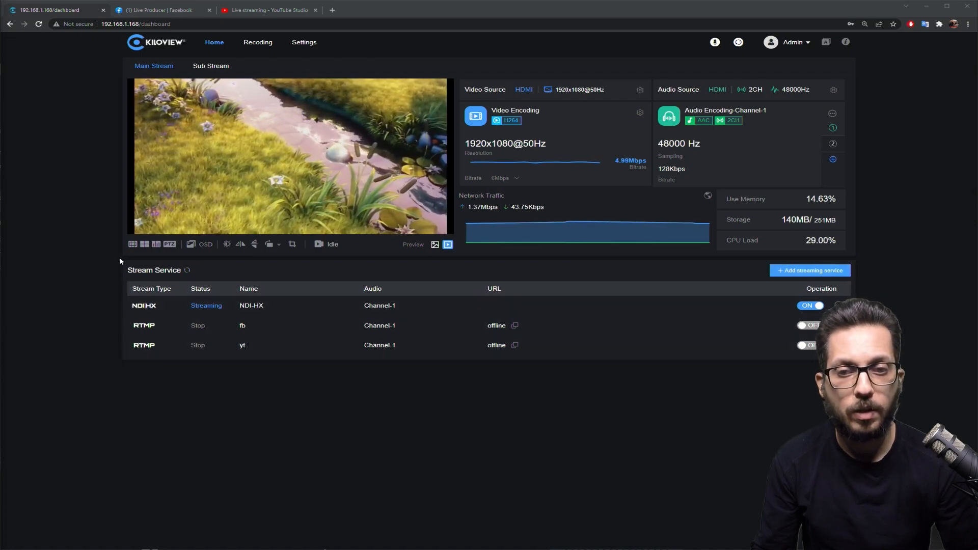
pyautogui.moveTo(133, 245)
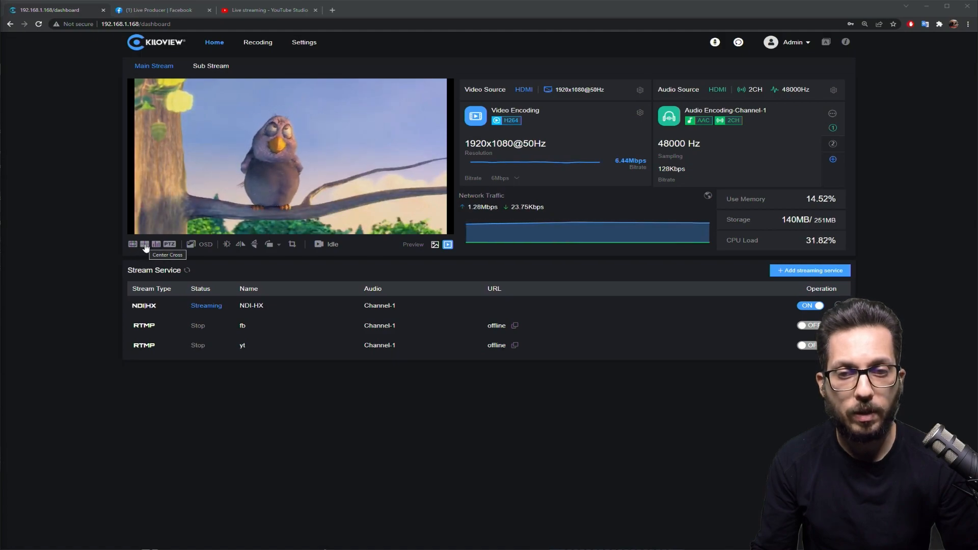
pyautogui.click(156, 245)
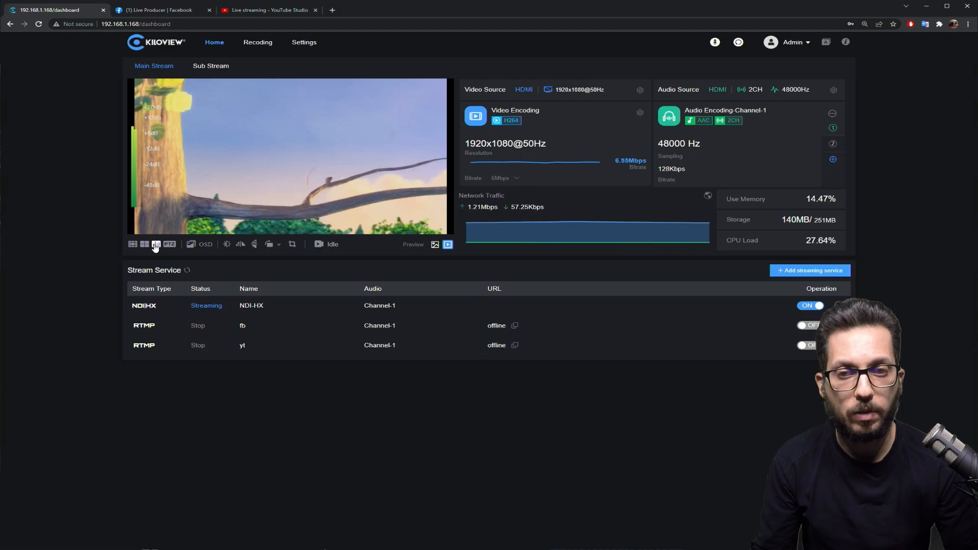
pyautogui.click(169, 245)
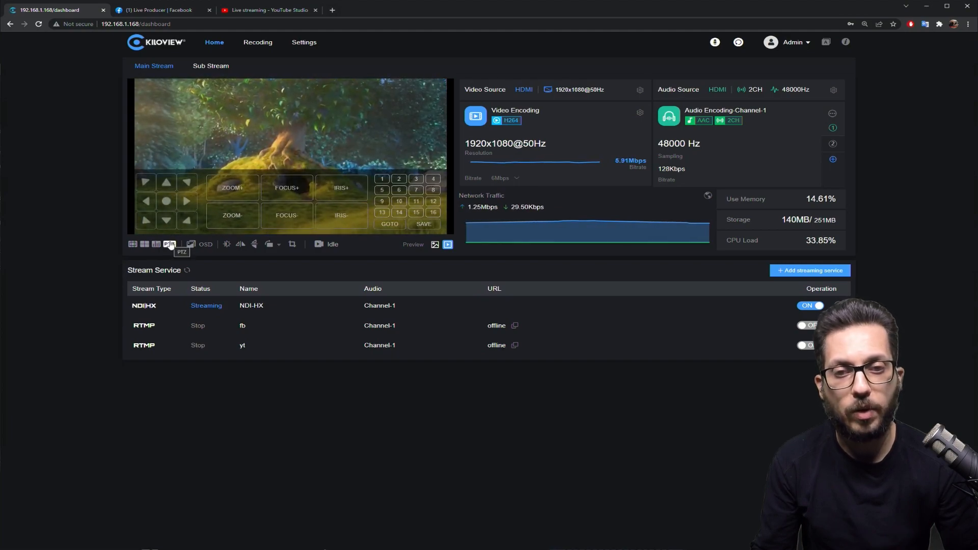
pyautogui.click(169, 244)
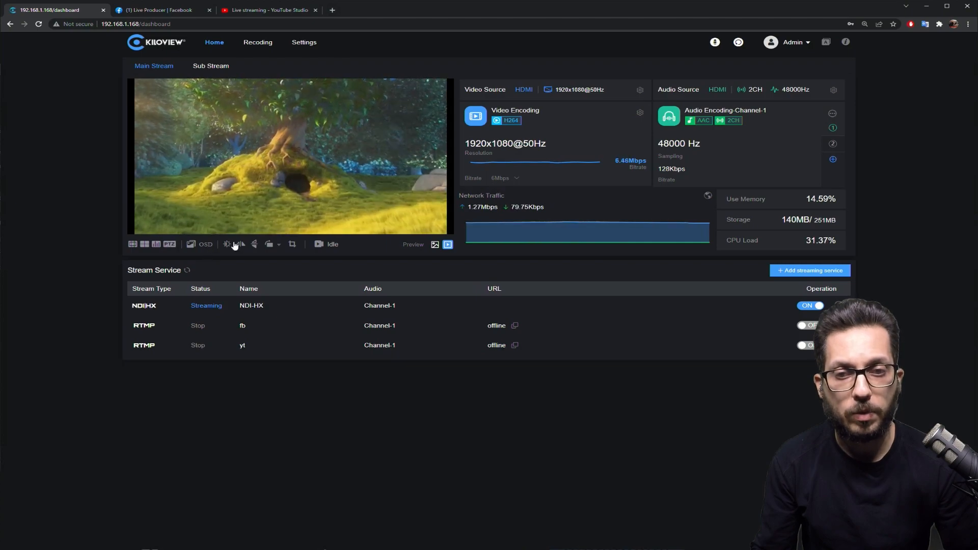
pyautogui.moveTo(240, 244)
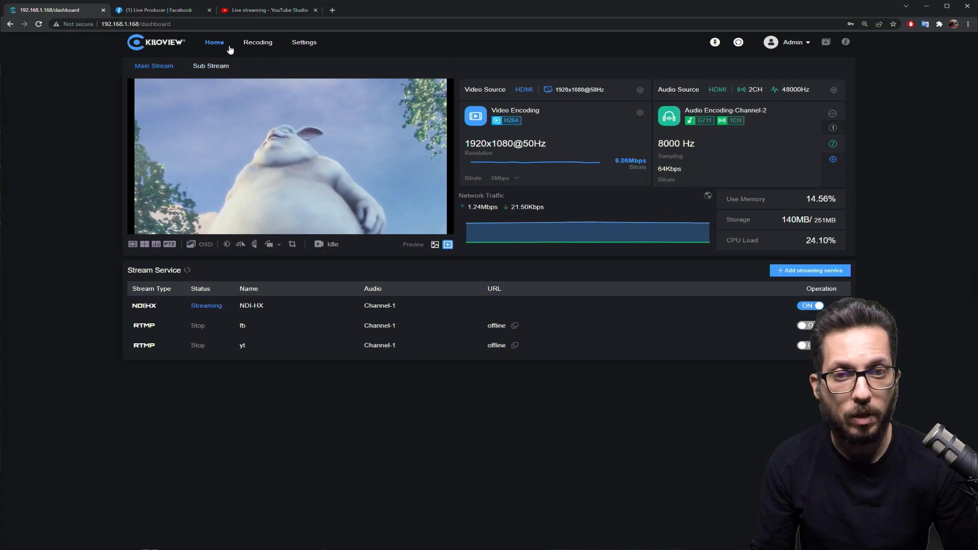
pyautogui.click(258, 43)
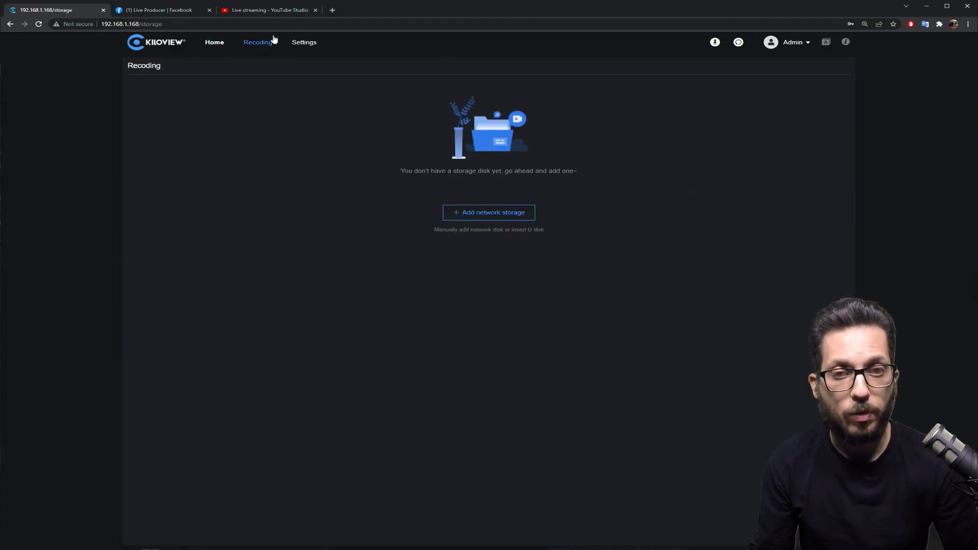
pyautogui.moveTo(530, 185)
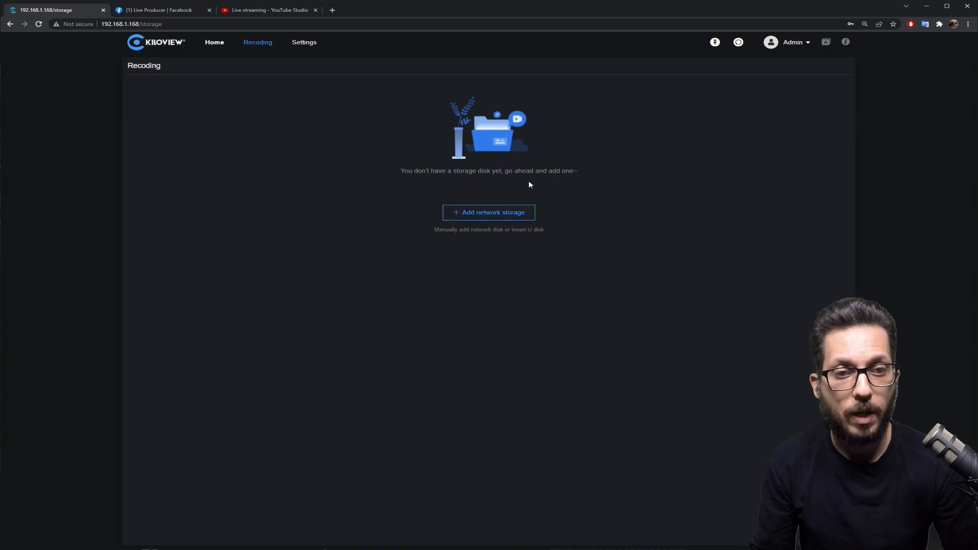
pyautogui.moveTo(509, 223)
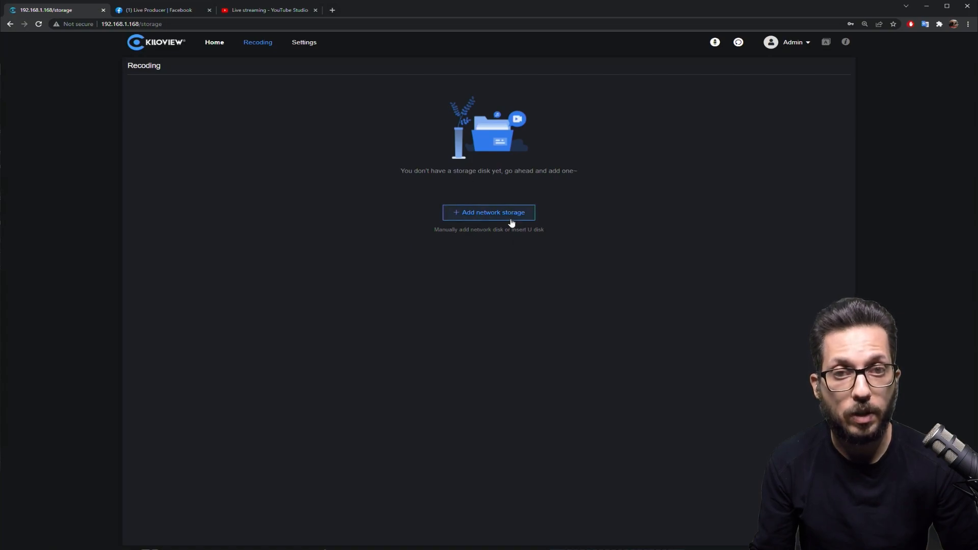
# - Review User Management, Record Management, PTZ, Onvif and System settings pages, then return to the dashboard
pyautogui.click(304, 43)
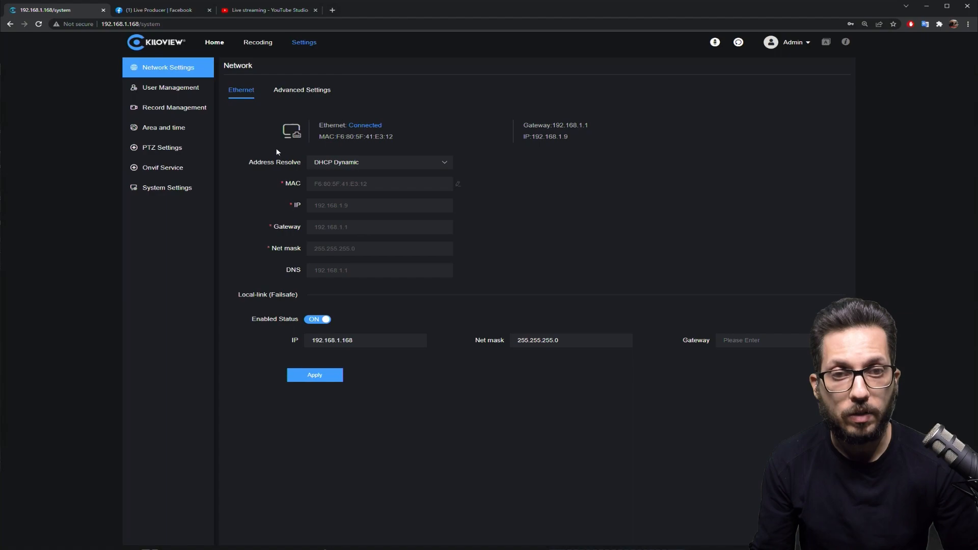
pyautogui.moveTo(120, 71)
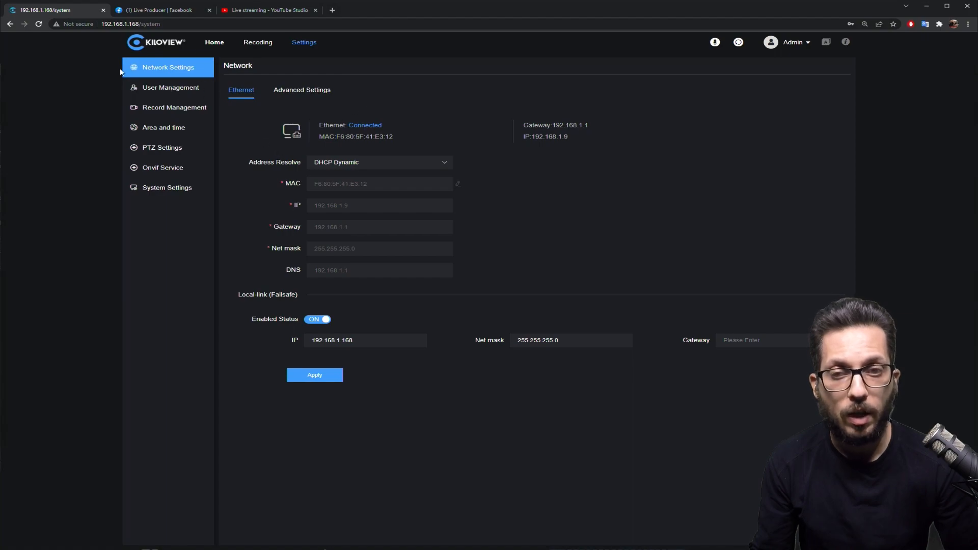
pyautogui.moveTo(183, 87)
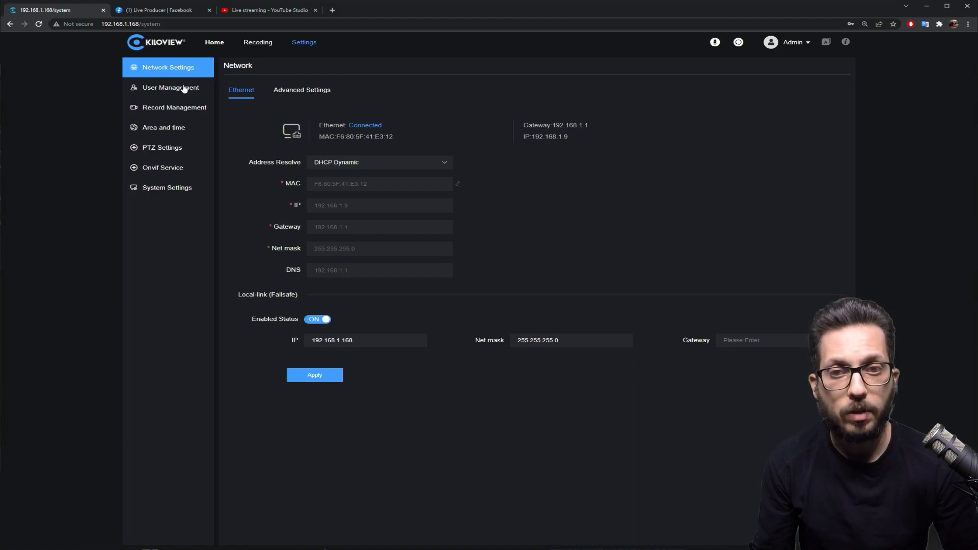
pyautogui.click(170, 87)
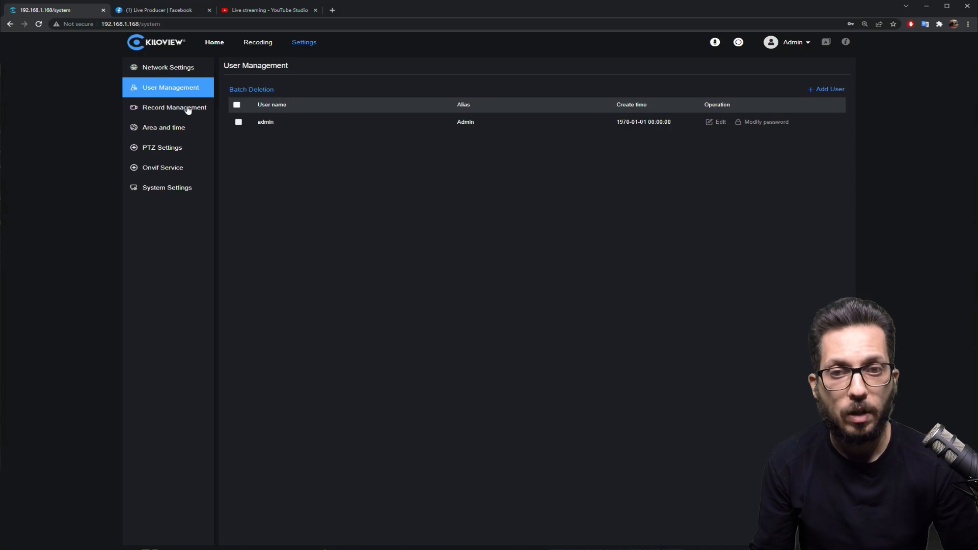
pyautogui.click(174, 108)
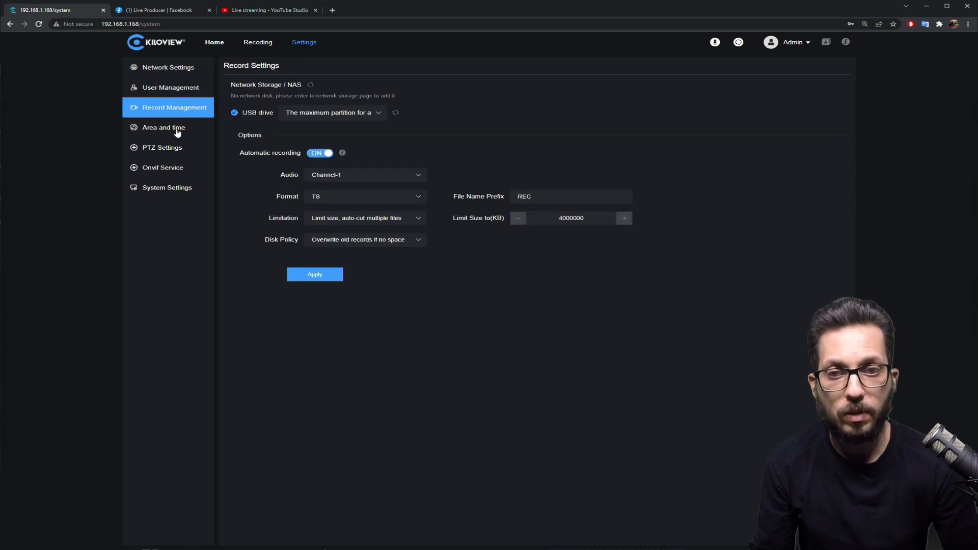
pyautogui.click(161, 147)
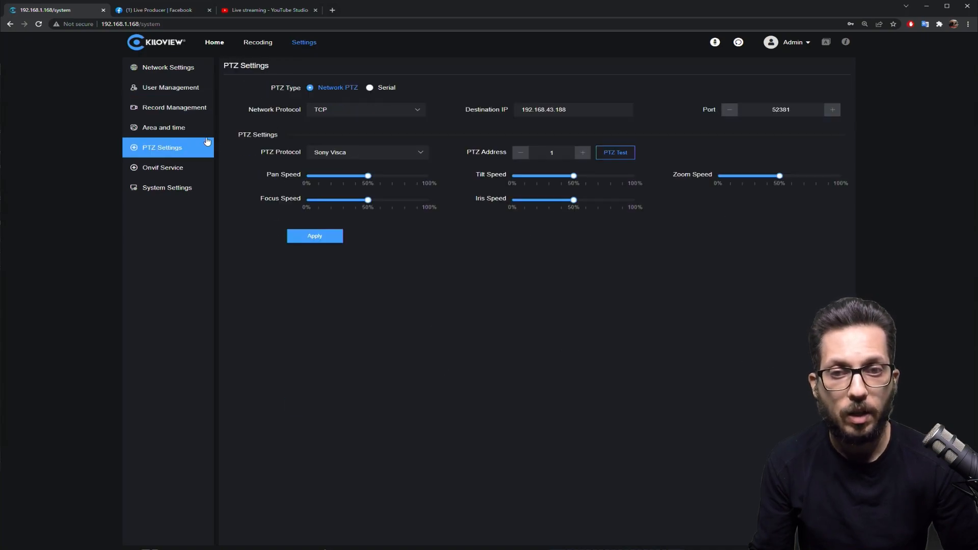
pyautogui.moveTo(290, 124)
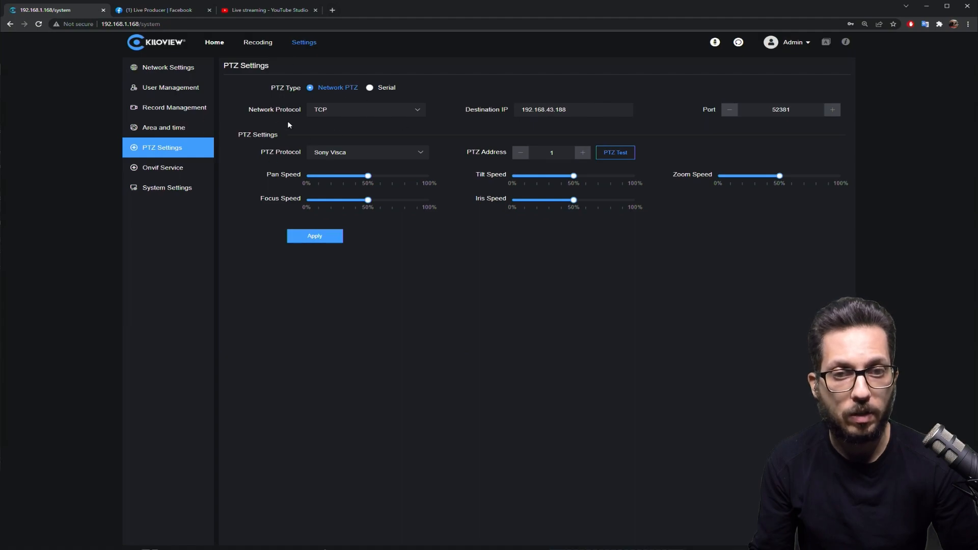
pyautogui.moveTo(326, 153)
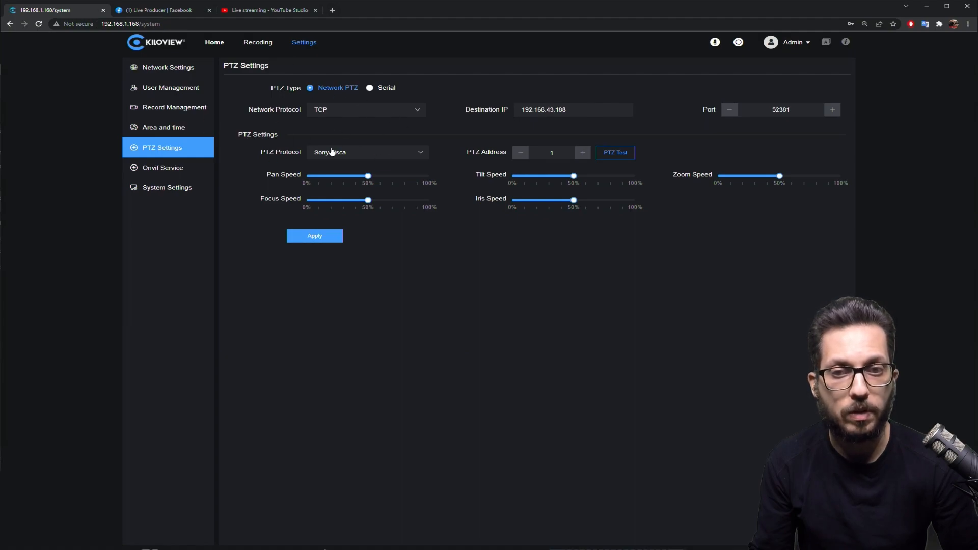
pyautogui.click(162, 167)
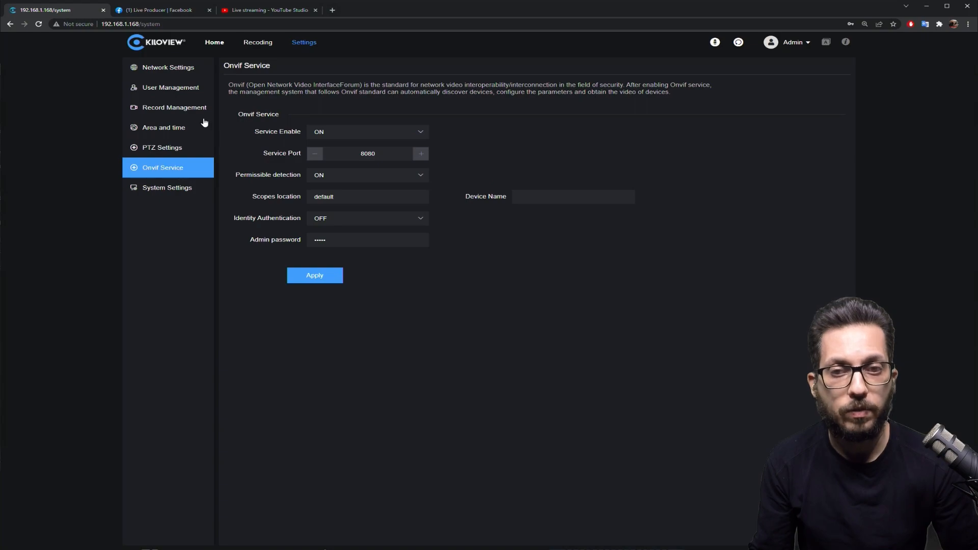
pyautogui.click(167, 187)
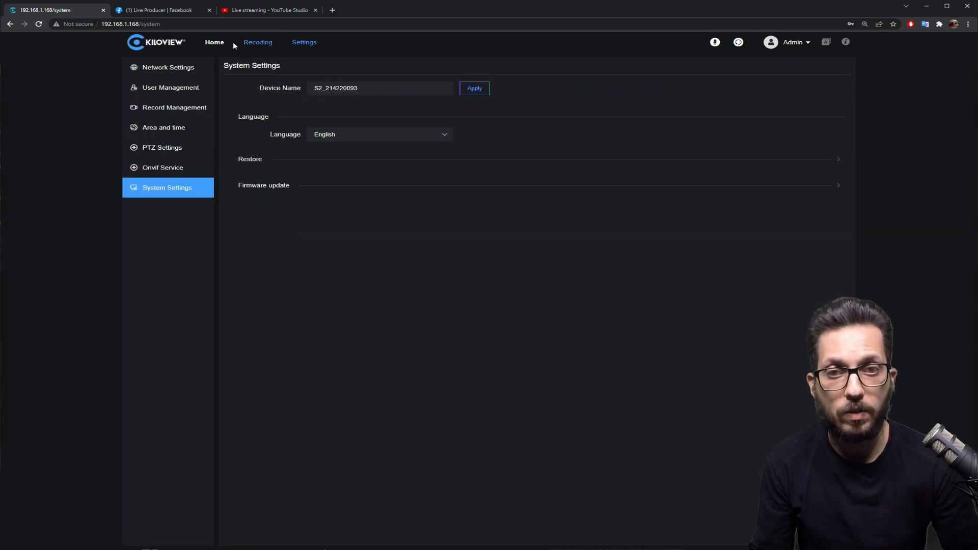
pyautogui.click(214, 43)
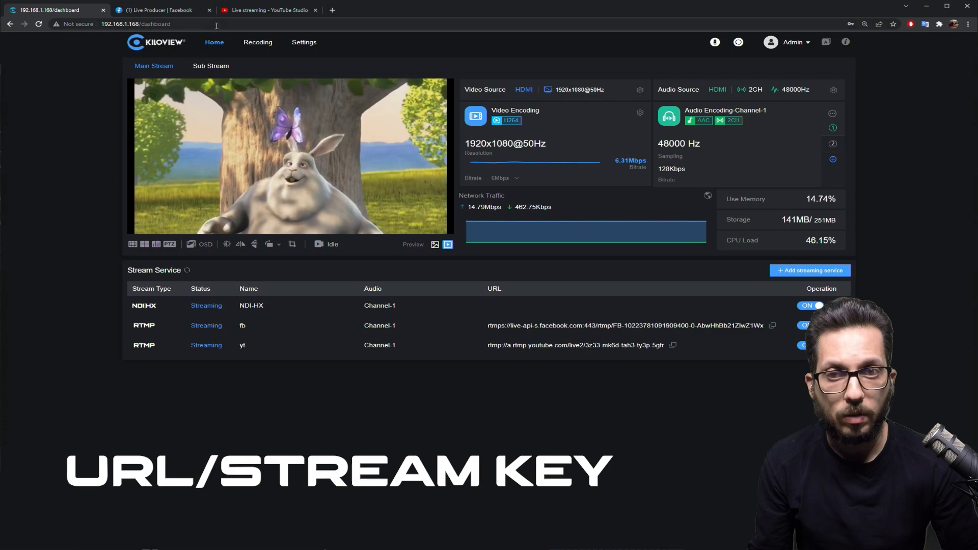
# - Check the Facebook Live Producer and YouTube Studio pages, then return to the encoder dashboard
pyautogui.click(158, 10)
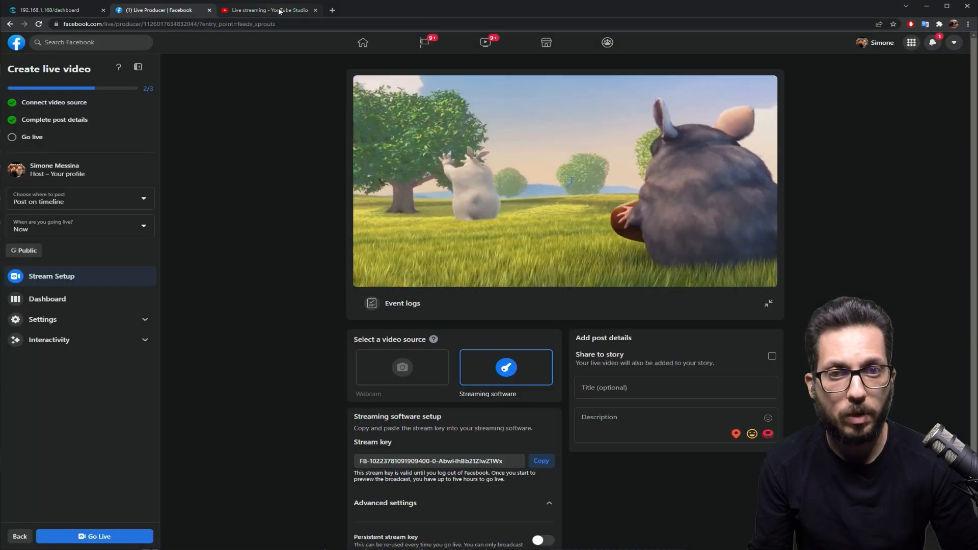
pyautogui.click(275, 10)
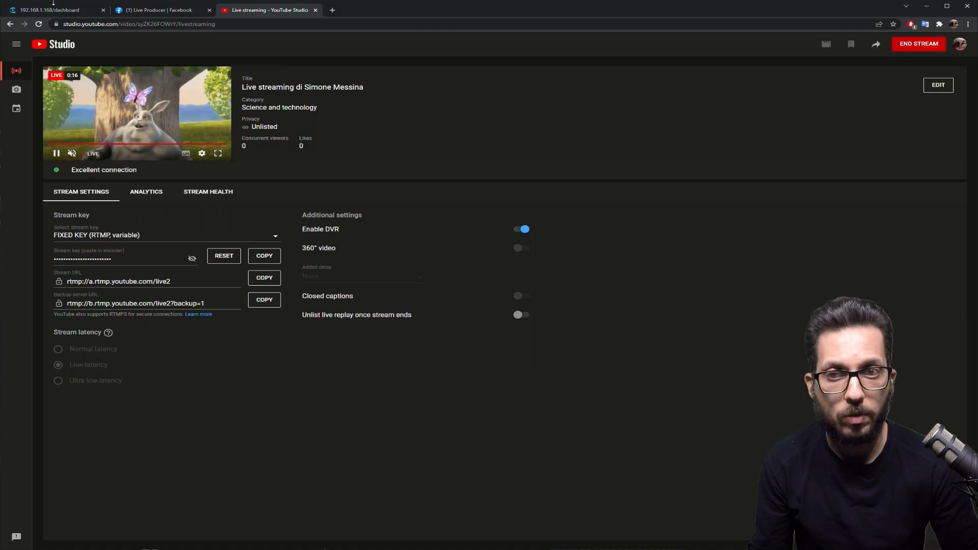
pyautogui.click(51, 9)
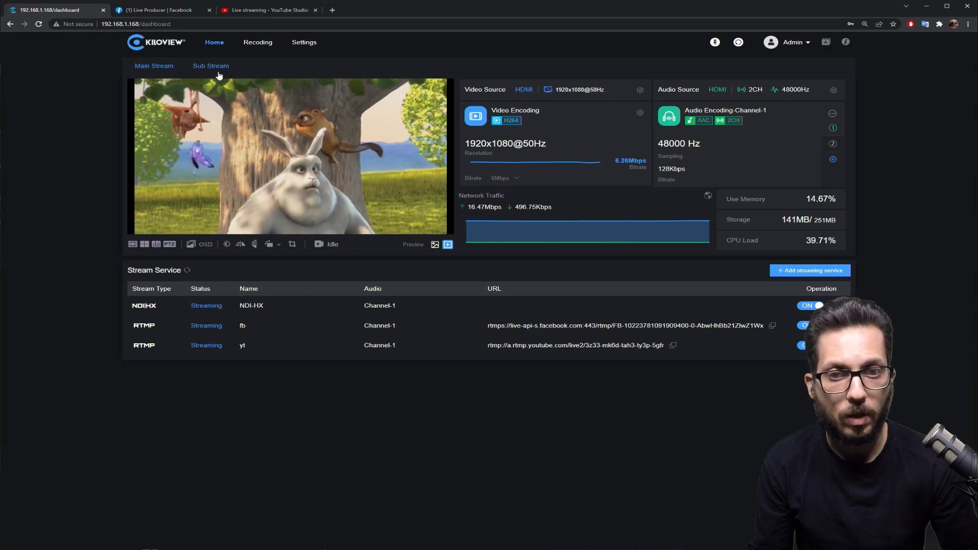
# - Delete the existing services and add an SRT service named 'srt' on port 20000
pyautogui.click(209, 66)
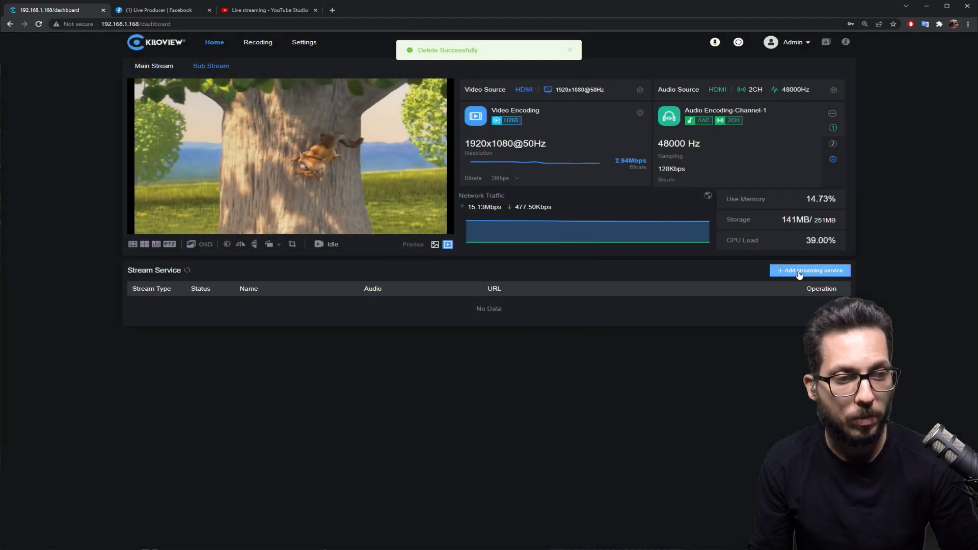
pyautogui.click(810, 271)
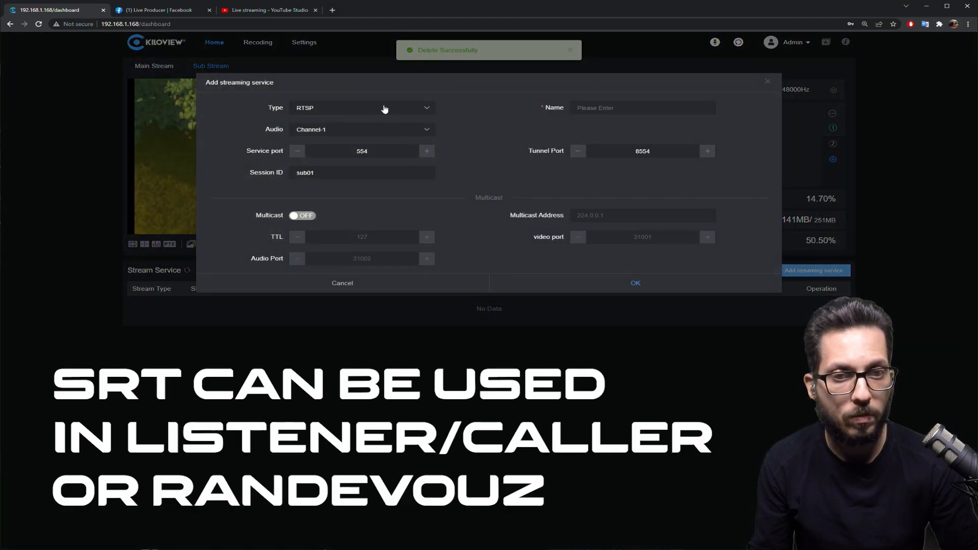
pyautogui.click(361, 108)
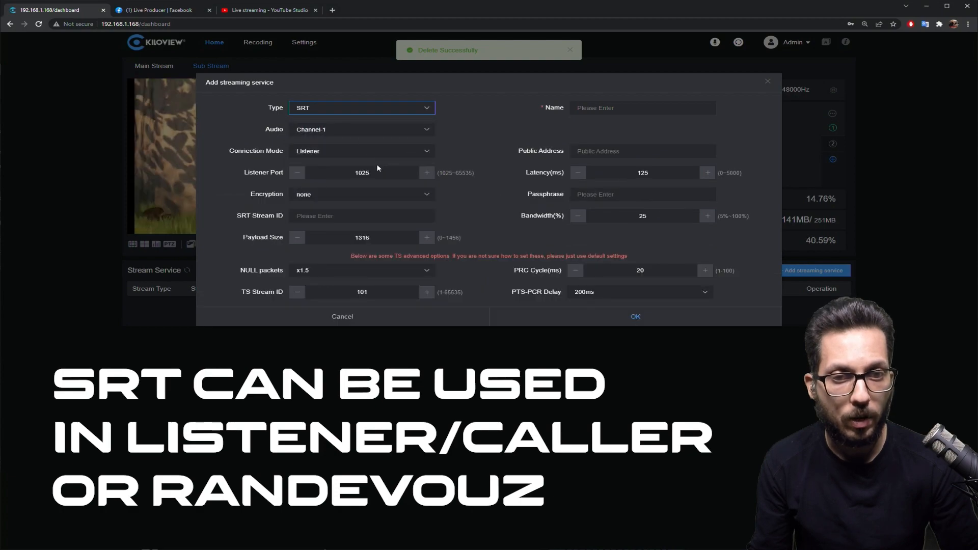
pyautogui.write('20000')
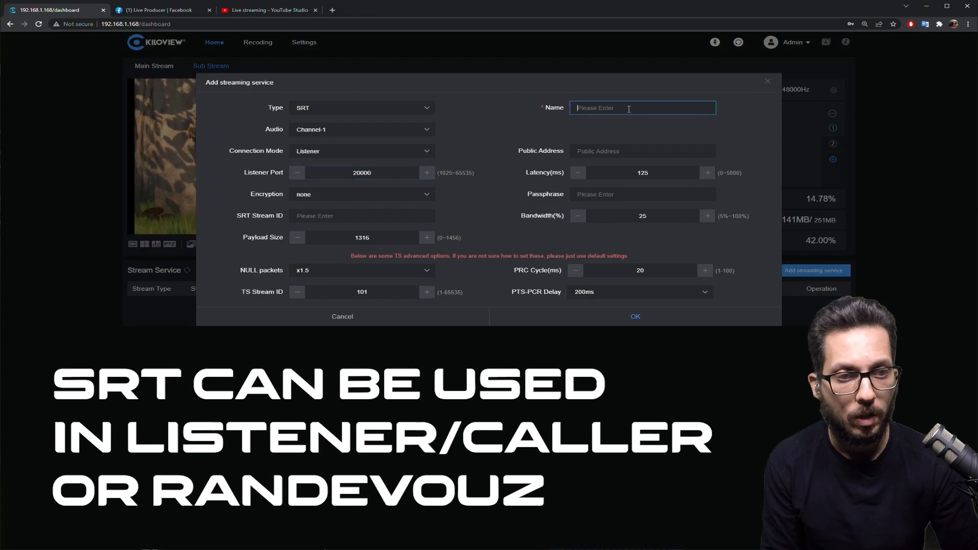
pyautogui.write('srt')
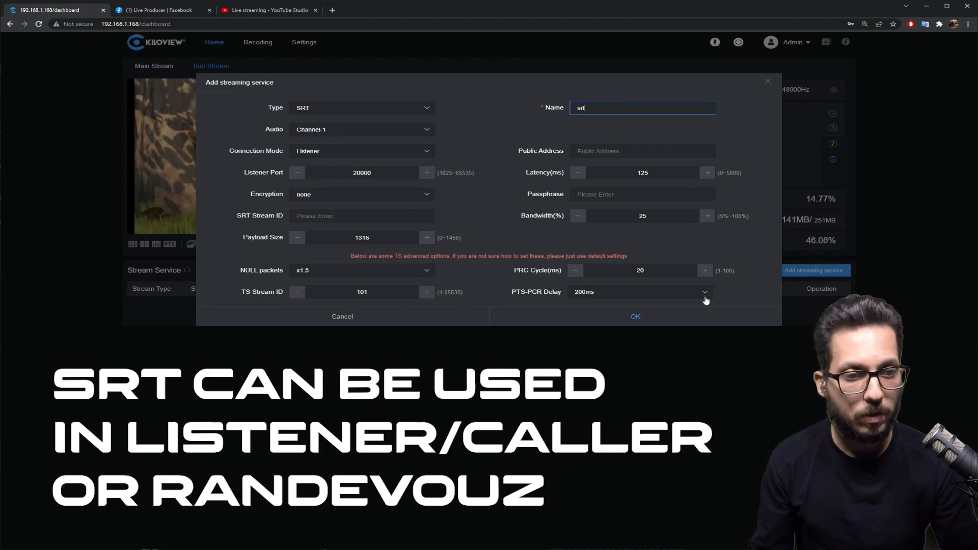
pyautogui.click(636, 316)
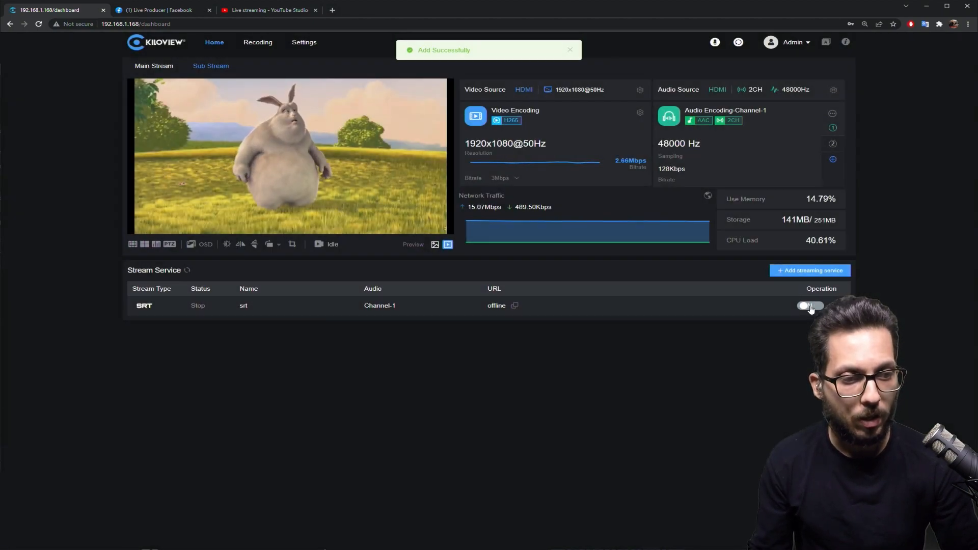
# - Start the SRT service streaming and copy its stream URL
pyautogui.click(809, 306)
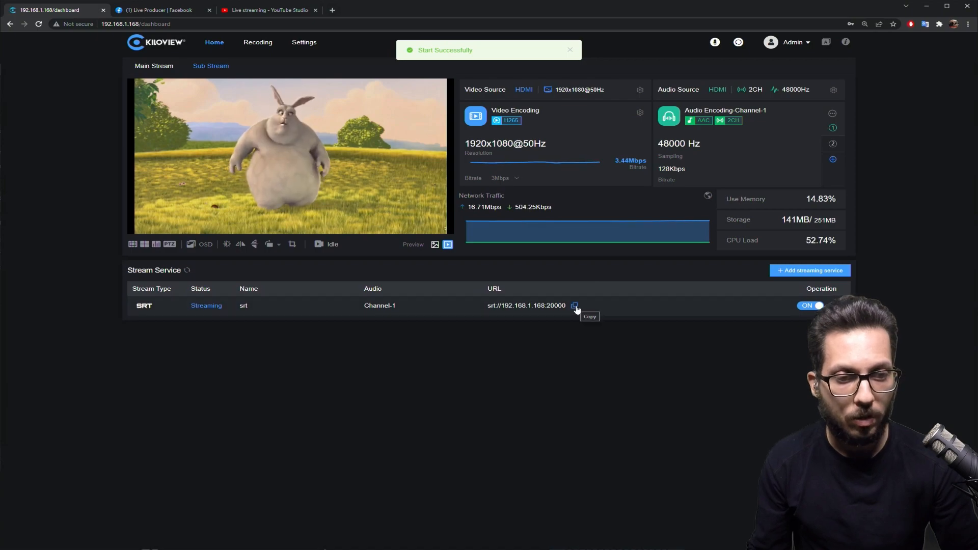
pyautogui.click(574, 306)
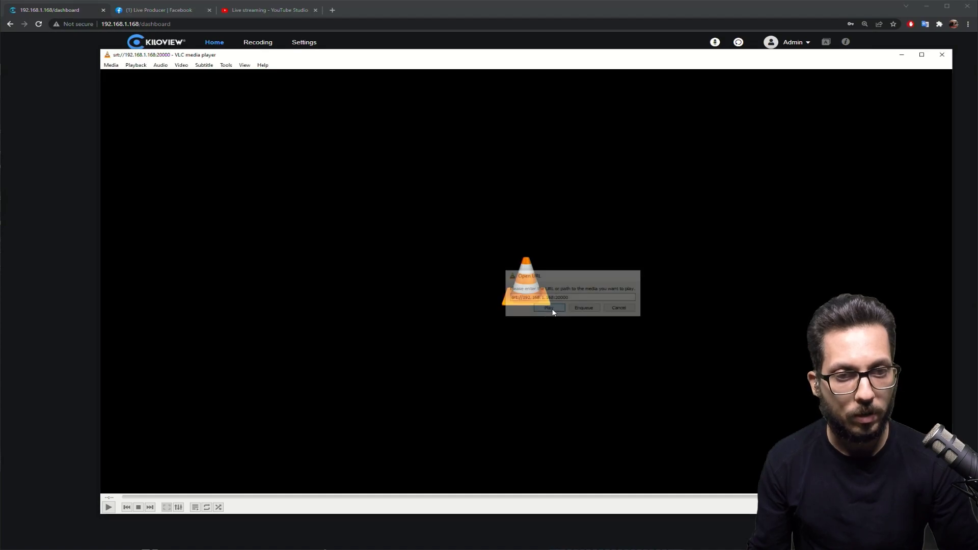
# - Play the SRT stream URL in VLC to confirm the video, then close the player
pyautogui.click(549, 308)
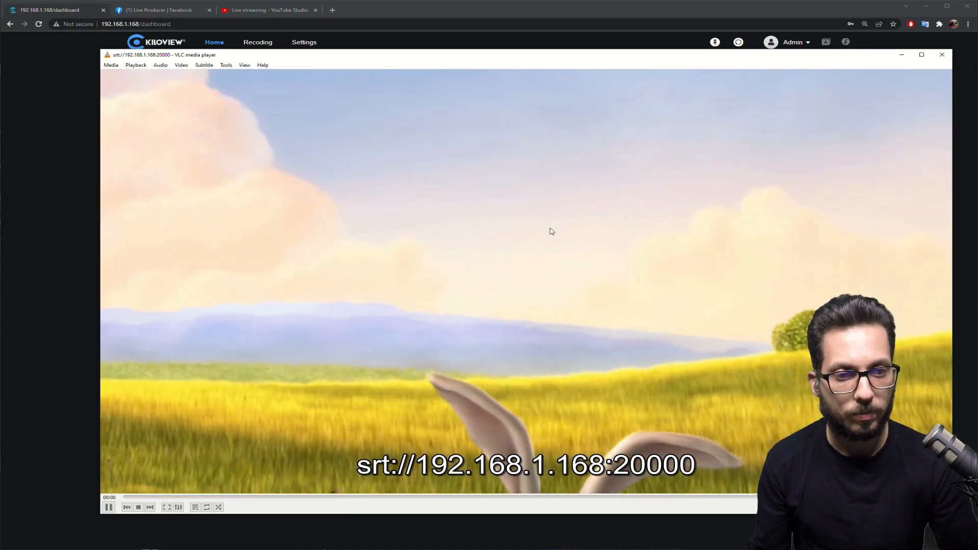
pyautogui.click(942, 54)
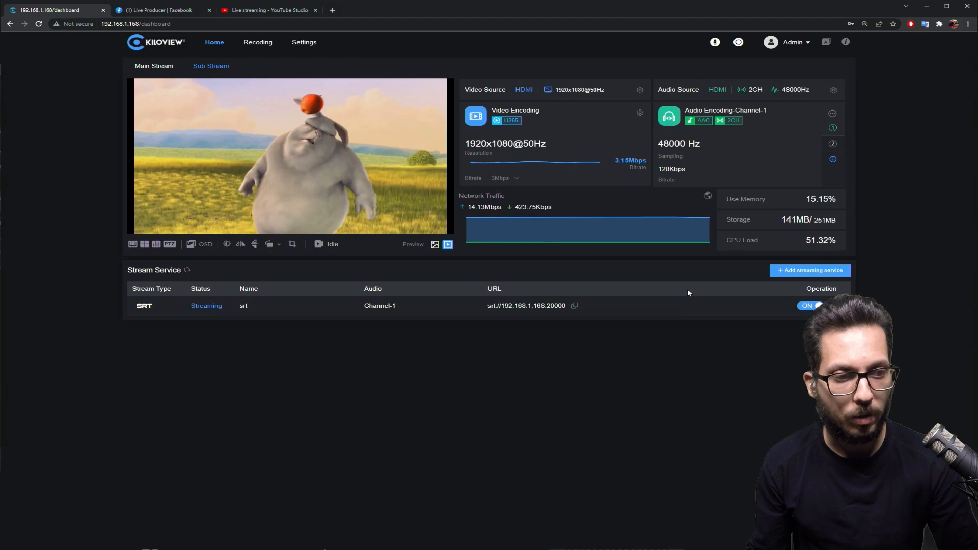
# - Add an RTSP streaming service named 'rtsp' on port 554
pyautogui.click(809, 271)
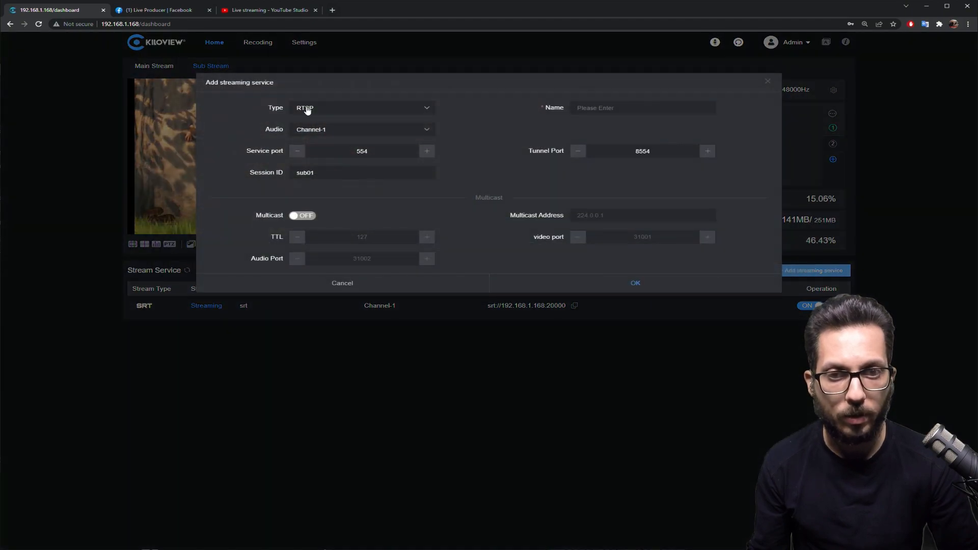
pyautogui.click(362, 108)
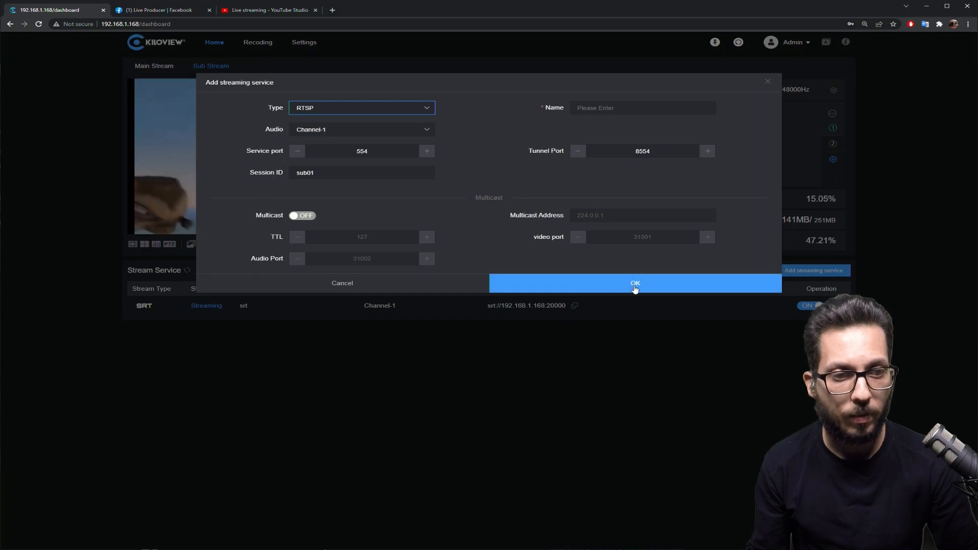
pyautogui.click(636, 283)
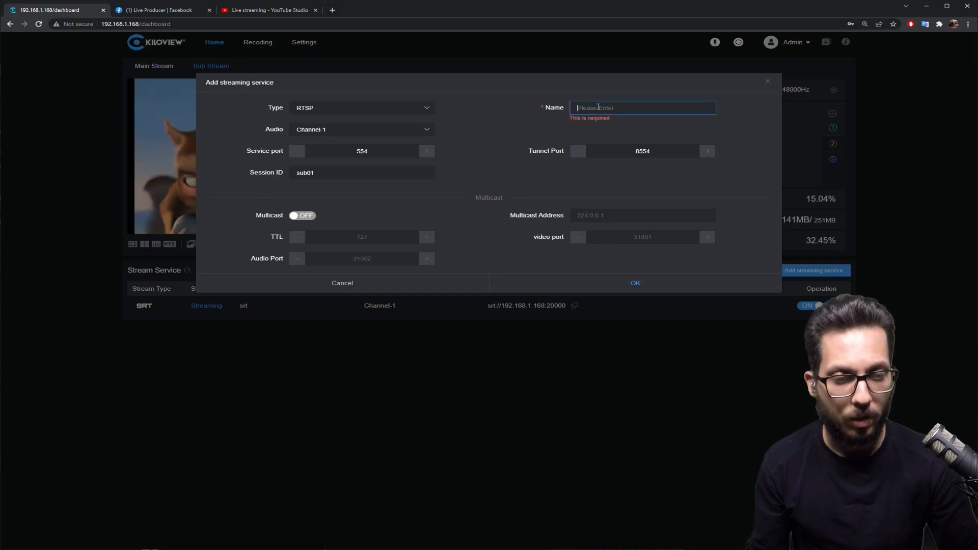
pyautogui.write('rtsp')
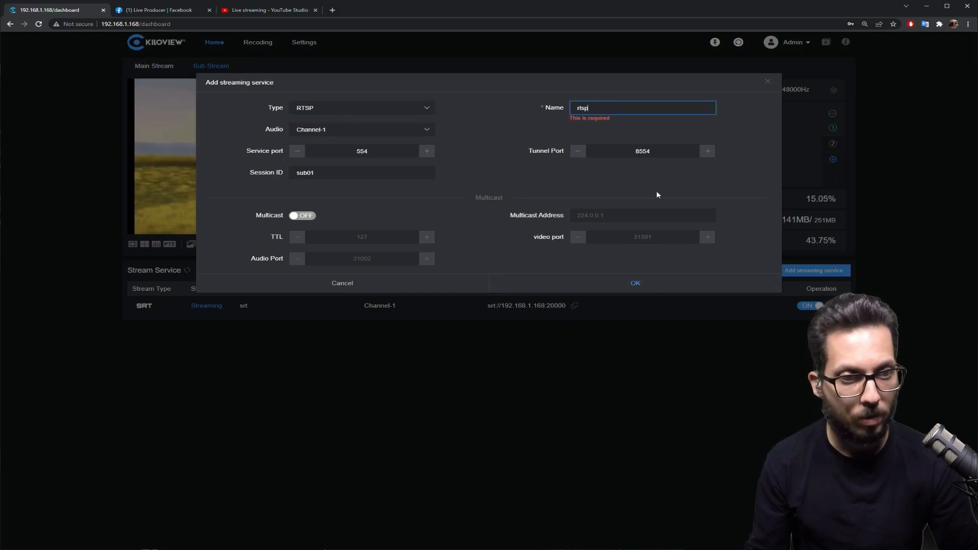
pyautogui.click(636, 283)
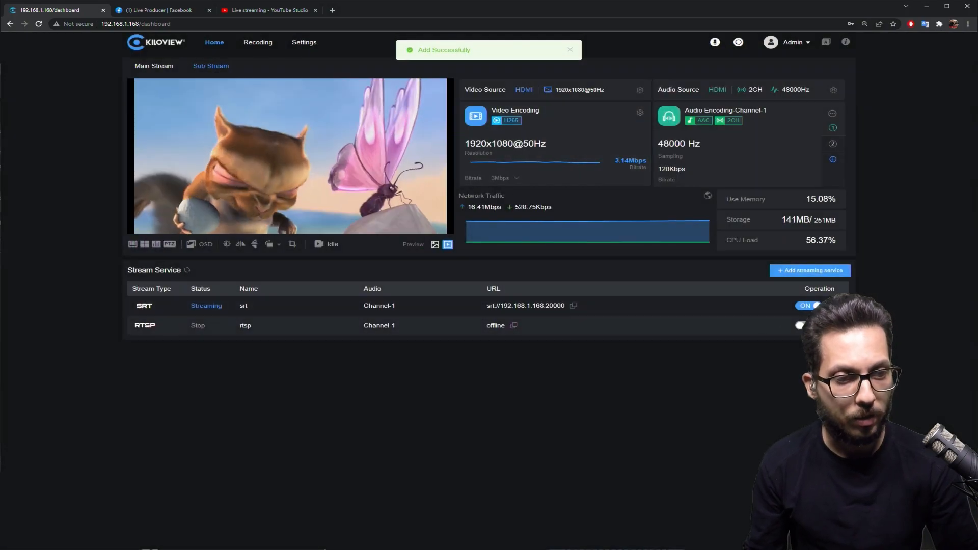
# - Start the RTSP service streaming and copy its URL rtsp://192.168.1.168:554/sub01
pyautogui.click(801, 325)
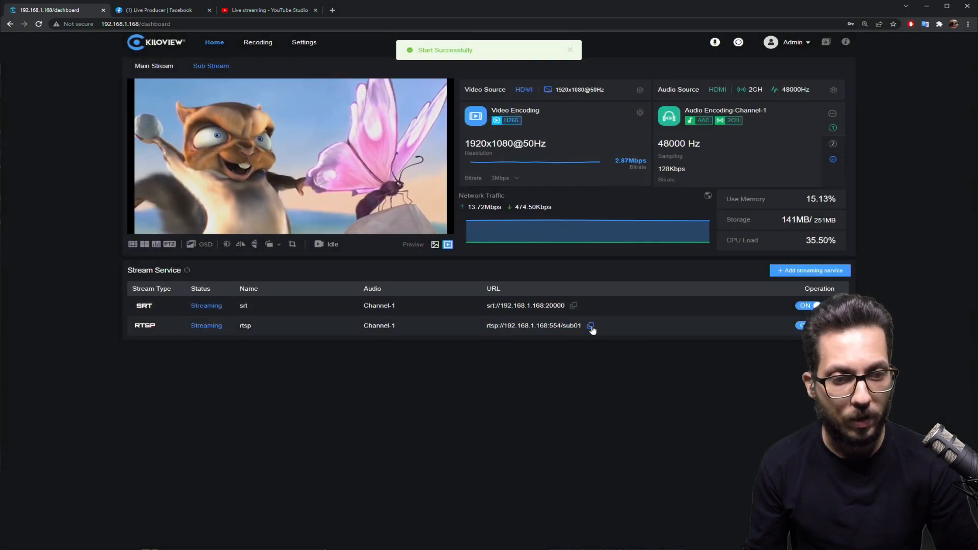
pyautogui.click(590, 326)
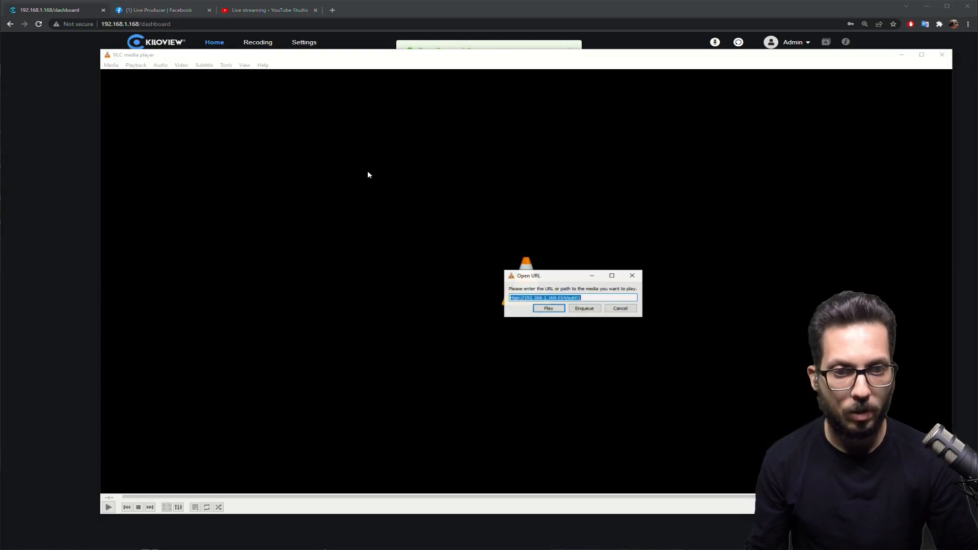
# - Play the RTSP stream in VLC to confirm the cartoon video, then close the player
pyautogui.click(549, 308)
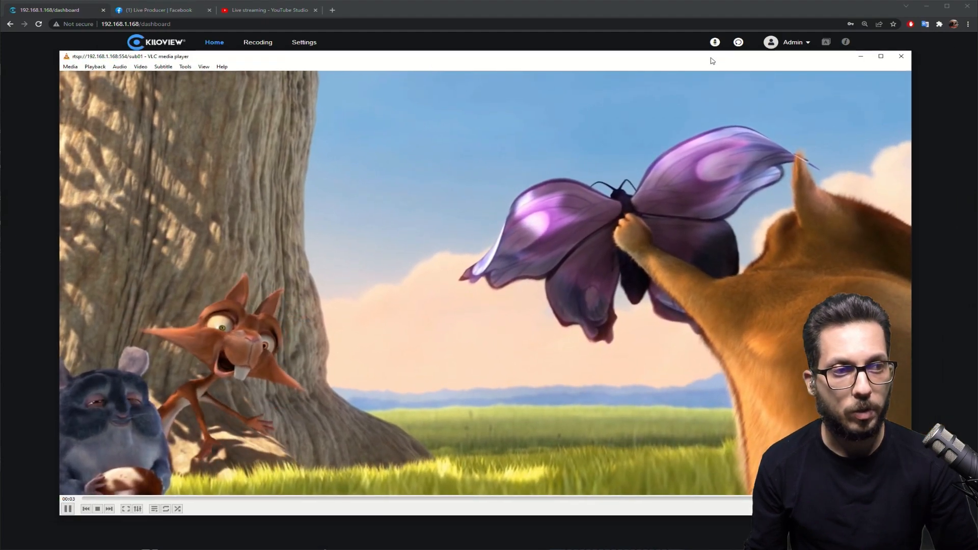
pyautogui.click(901, 56)
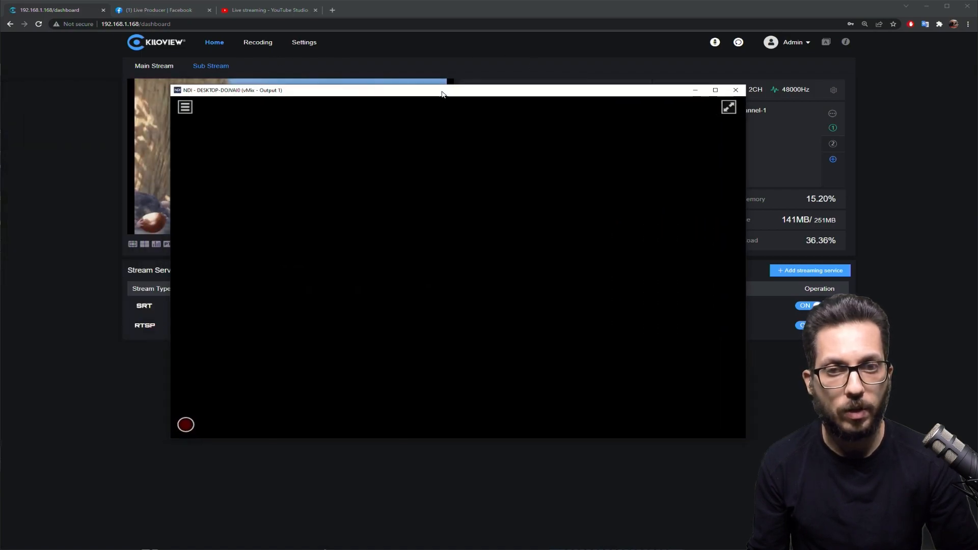
# - Select the encoder's S2 NDI HX source in NDI Studio Monitor, showing the cartoon at 1080/50p
pyautogui.click(185, 107)
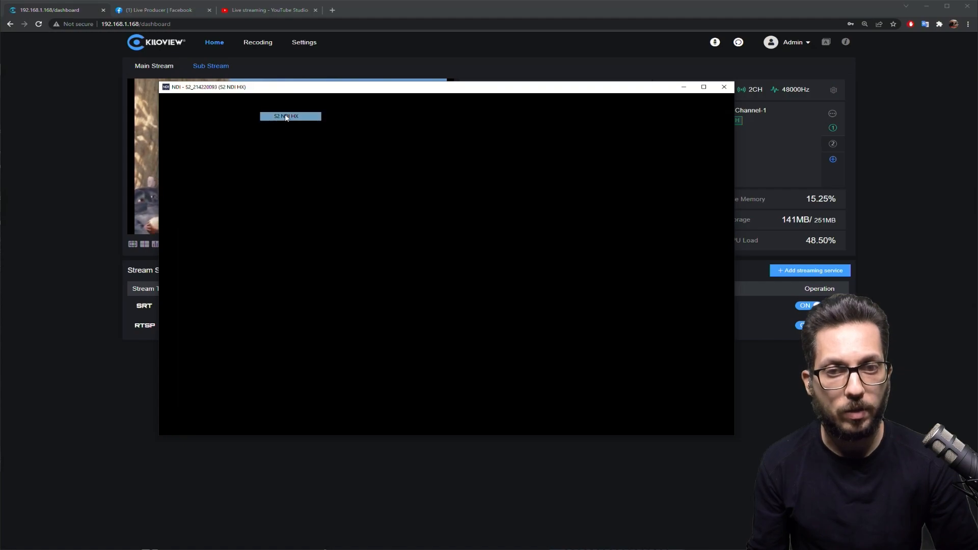
pyautogui.click(290, 117)
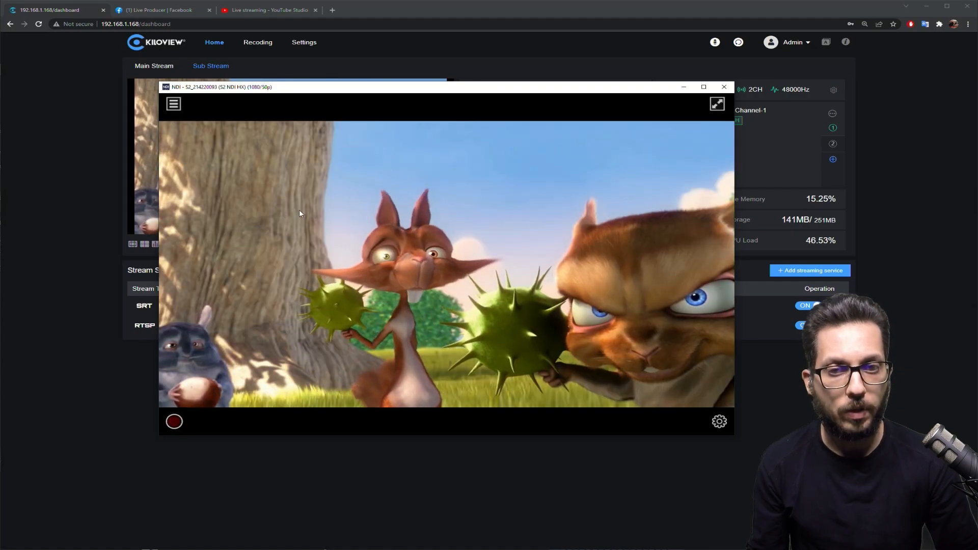